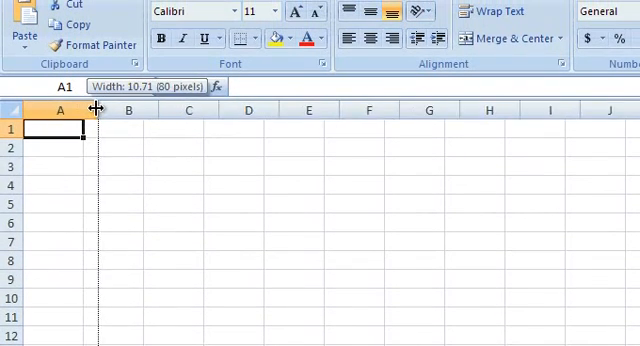
- Enter SKU in A1 and NAME in B1, widening both columns
{"action": "left_click_drag", "start_coordinate": [92, 108], "coordinate": [140, 108]}
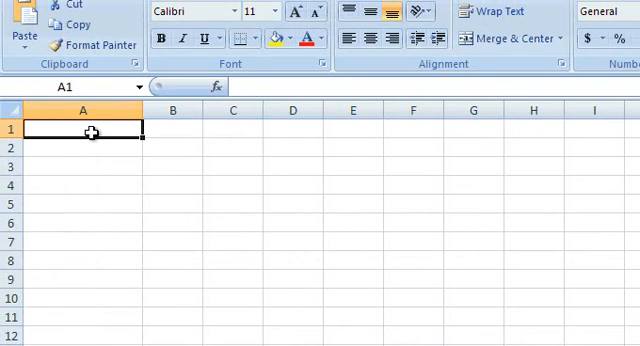
{"action": "type", "text": "SKU"}
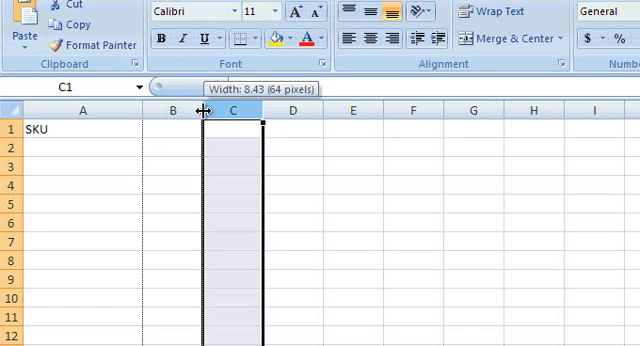
{"action": "left_click_drag", "start_coordinate": [196, 108], "coordinate": [248, 108]}
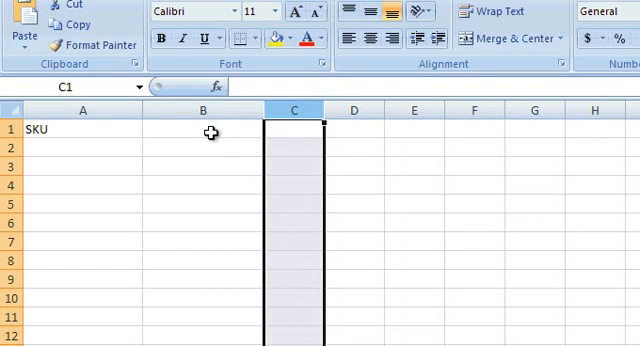
{"action": "left_click", "coordinate": [204, 130]}
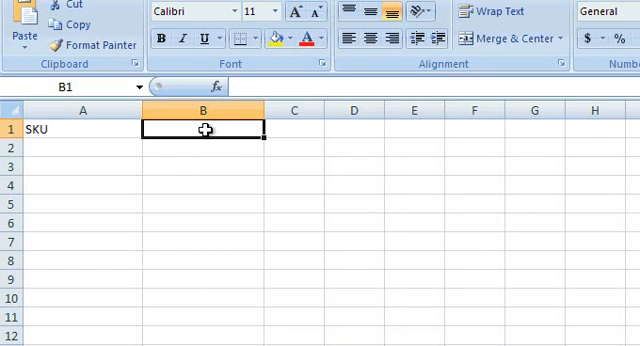
{"action": "type", "text": "NAME"}
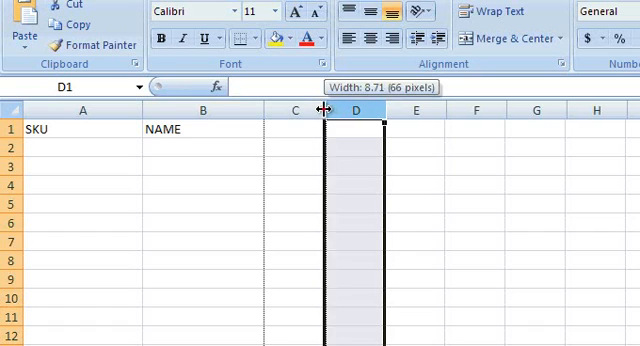
- Widen column C and enter DESCRIPTION in C1
{"action": "left_click_drag", "start_coordinate": [320, 110], "coordinate": [464, 110]}
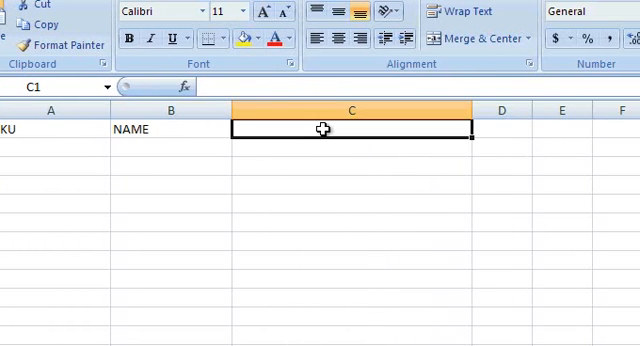
{"action": "type", "text": "DESCRIPTI"}
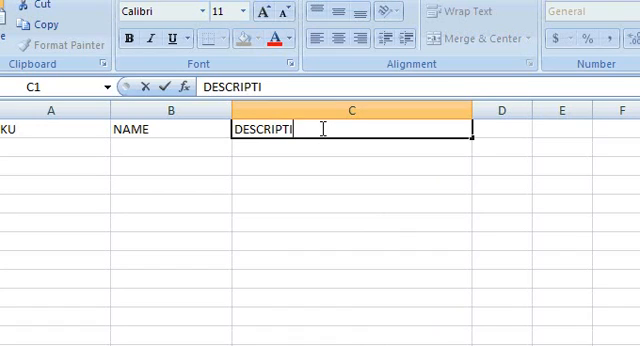
{"action": "type", "text": "ON"}
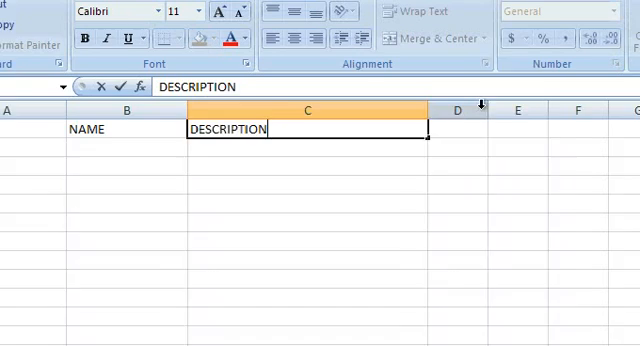
- Enter PRICE in D1 and adjust the next column's width
{"action": "left_click", "coordinate": [494, 110]}
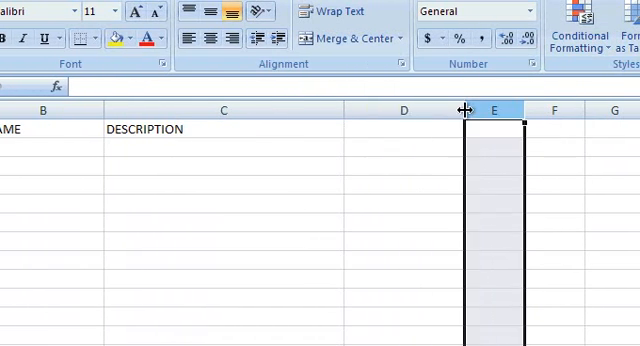
{"action": "type", "text": "P"}
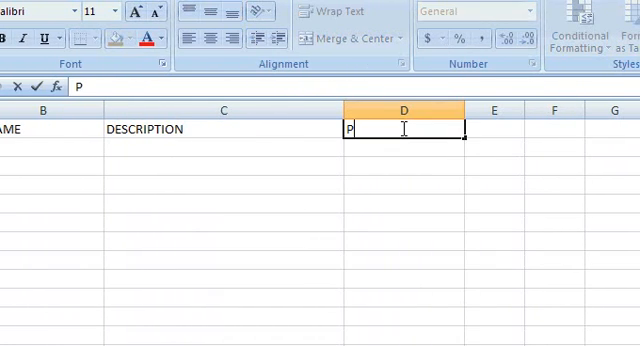
{"action": "type", "text": "RICE"}
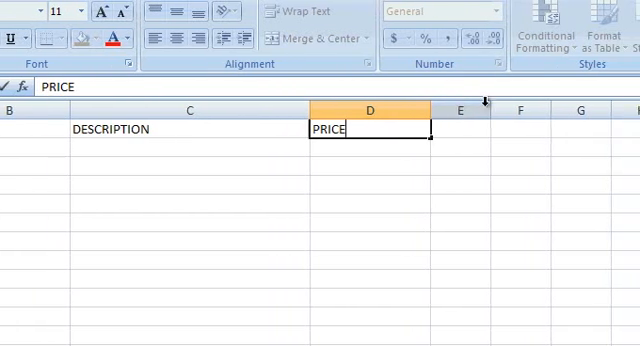
{"action": "left_click_drag", "start_coordinate": [490, 110], "coordinate": [464, 110]}
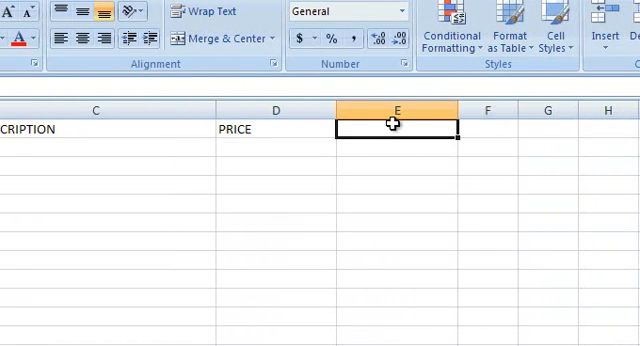
- Enter IMAGE in E1, OPTIONS in F1 and WEIGHT in G1
{"action": "type", "text": "IMAGE"}
{"action": "left_click", "coordinate": [488, 128]}
{"action": "type", "text": "O"}
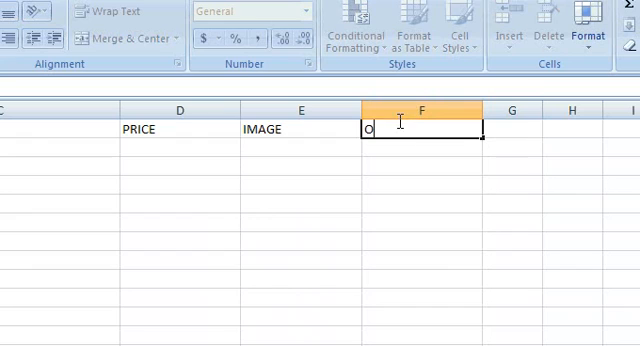
{"action": "type", "text": "PTIONS"}
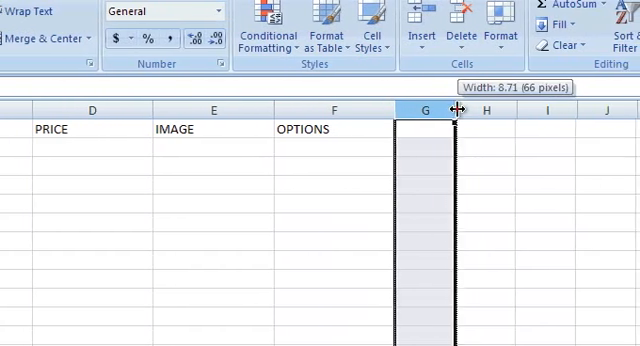
{"action": "type", "text": "w"}
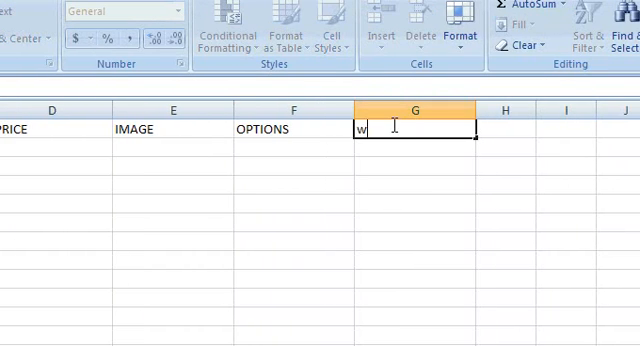
{"action": "type", "text": "EIGHT"}
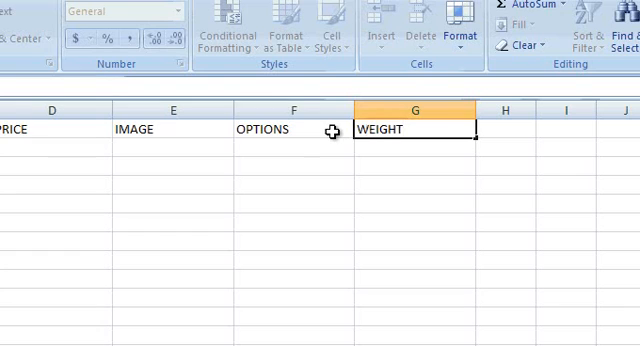
- Start the first product row with SKU 123 and NAME 1
{"action": "scroll", "scroll_direction": "left", "scroll_amount": 3}
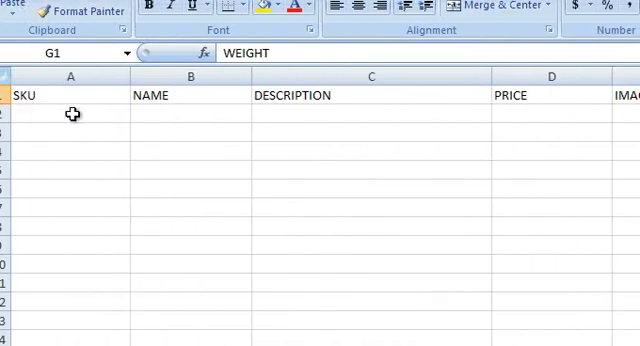
{"action": "type", "text": "123"}
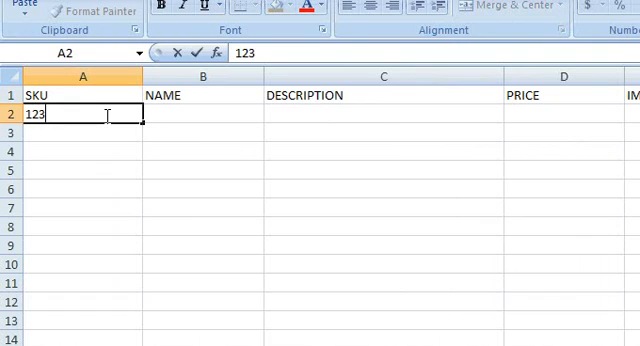
{"action": "left_click", "coordinate": [200, 112]}
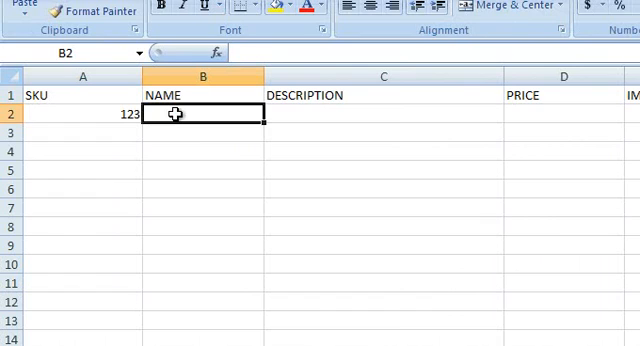
{"action": "type", "text": "NAME 1"}
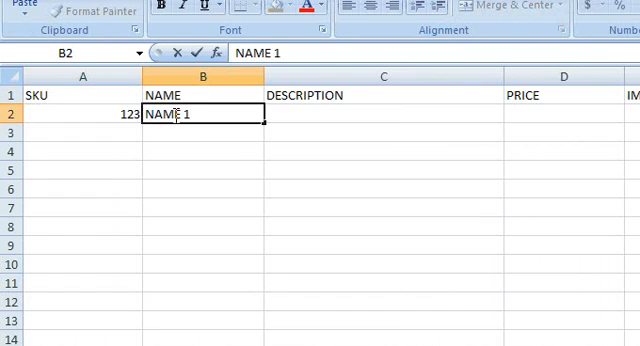
- Fill the description with ANY DESCRIPTION YOU WISH
{"action": "type", "text": "ANY DESCRIPTI"}
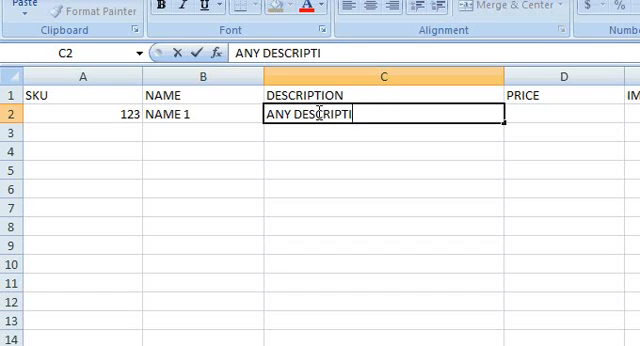
{"action": "type", "text": "ON YOU WISH"}
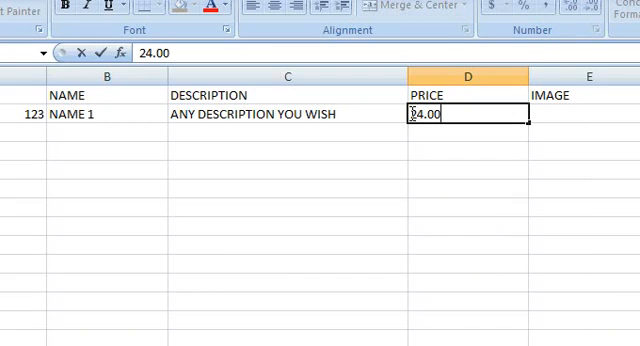
- Enter image file 123.JPG for the first product under IMAGE
{"action": "scroll", "scroll_direction": "right", "scroll_amount": 3}
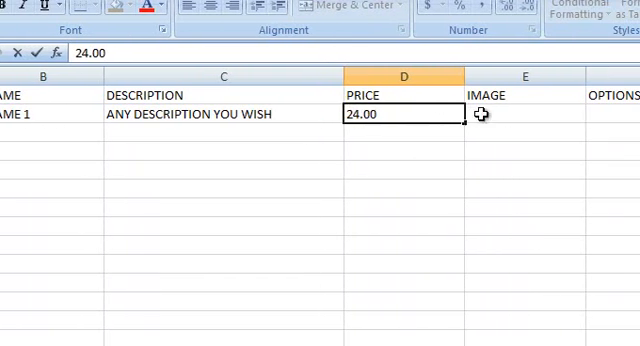
{"action": "type", "text": "123"}
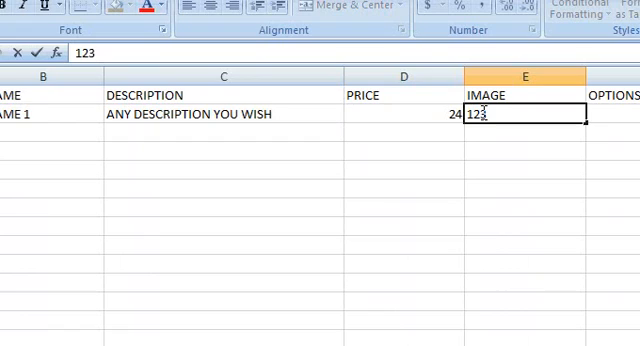
{"action": "type", "text": ".J"}
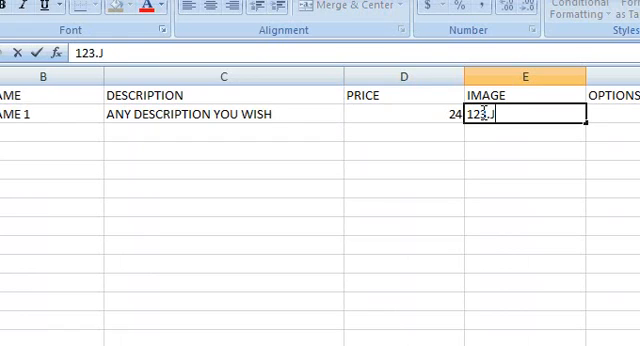
{"action": "type", "text": "PG"}
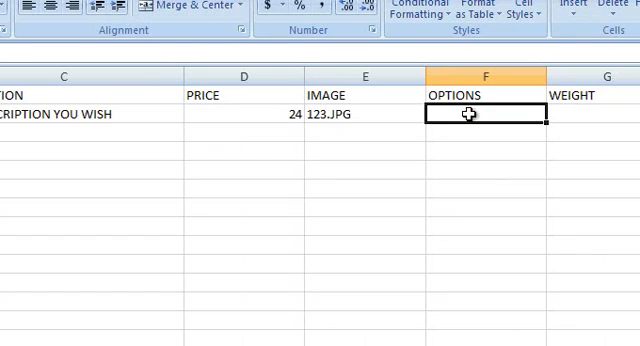
- Rename OPTIONS to SIZE and give the product sizes 6,7,8,9 and weight 1
{"action": "type", "text": "SIZE"}
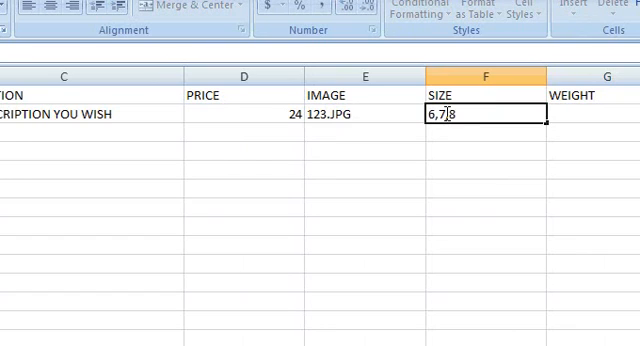
{"action": "type", "text": ",9"}
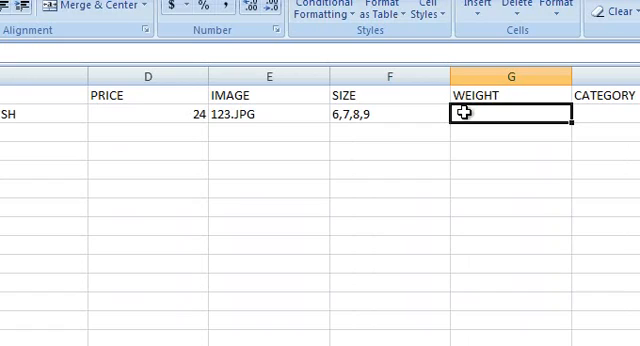
{"action": "type", "text": "1"}
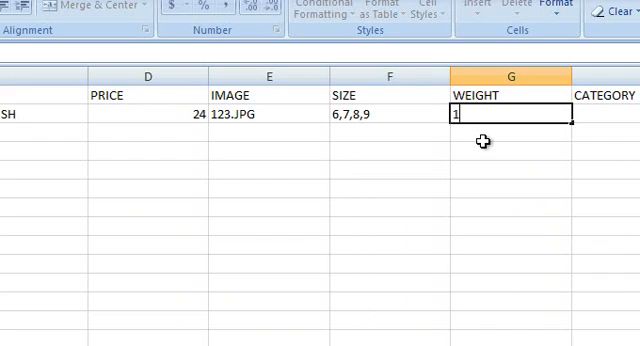
{"action": "scroll", "scroll_direction": "right", "scroll_amount": 3}
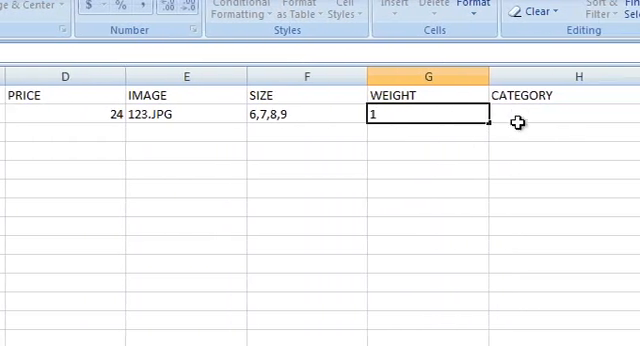
- Review the example sheet's Category / Sub Category cells like examplecat2 / examplesubcat1
{"action": "left_click", "coordinate": [516, 112]}
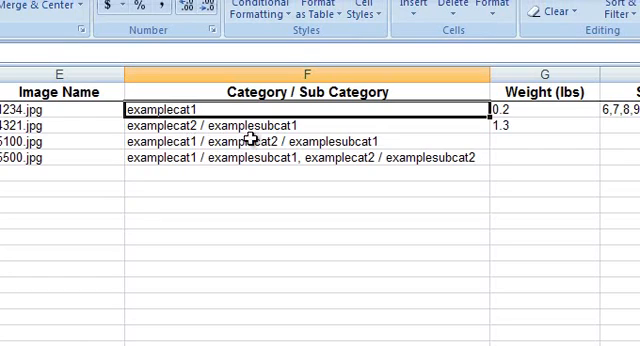
{"action": "left_click", "coordinate": [300, 124]}
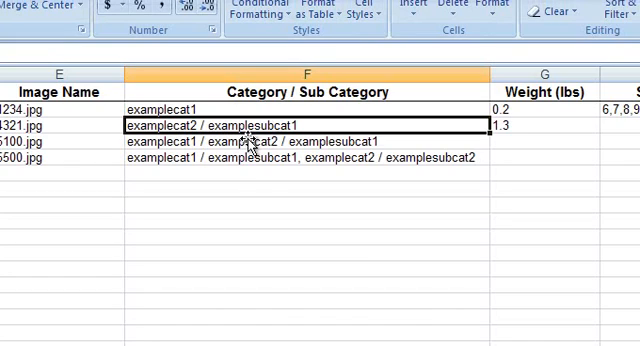
{"action": "mouse_move", "coordinate": [240, 148]}
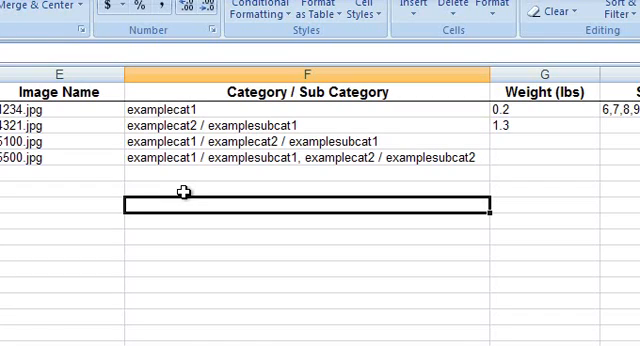
{"action": "mouse_move", "coordinate": [172, 180]}
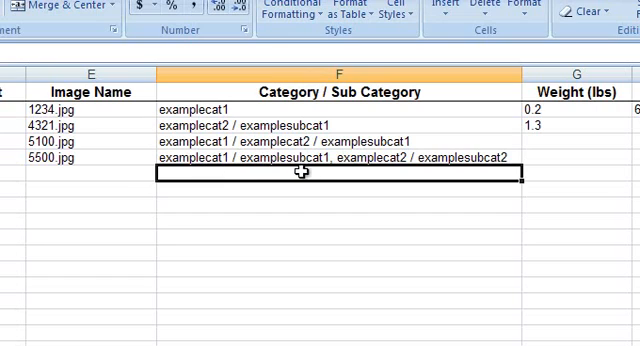
{"action": "mouse_move", "coordinate": [432, 164]}
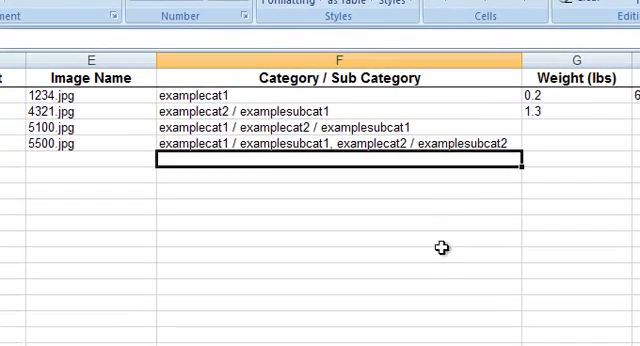
- Scroll to the NOTES section about unique SKUs and image naming
{"action": "scroll", "scroll_direction": "down", "scroll_amount": 3}
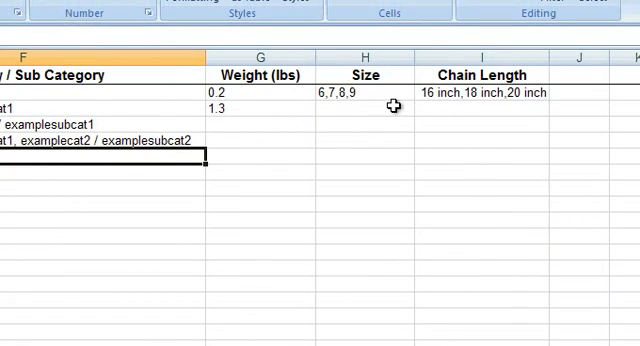
{"action": "mouse_move", "coordinate": [460, 108]}
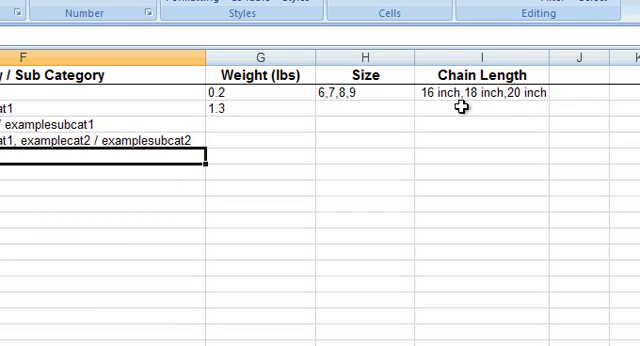
{"action": "mouse_move", "coordinate": [434, 184]}
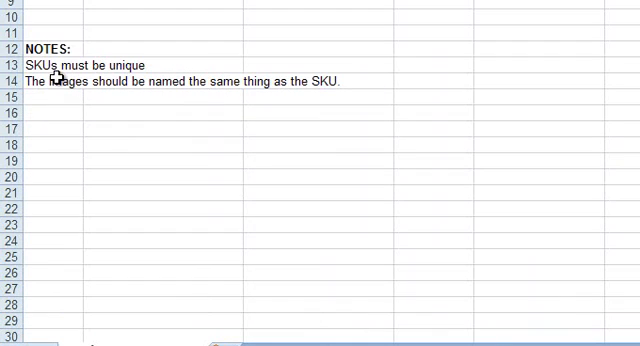
{"action": "scroll", "scroll_direction": "up", "scroll_amount": 3}
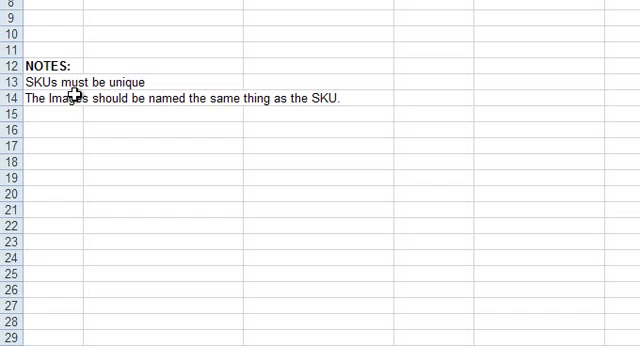
{"action": "mouse_move", "coordinate": [148, 106]}
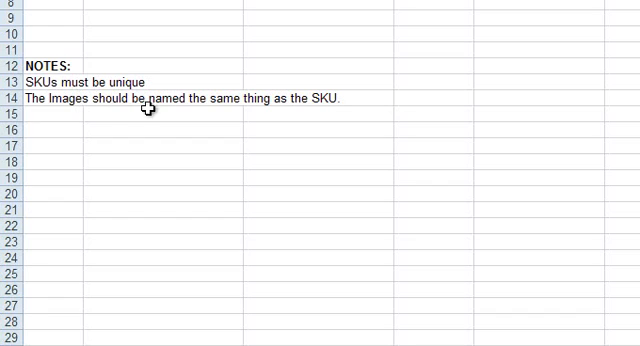
{"action": "mouse_move", "coordinate": [226, 110]}
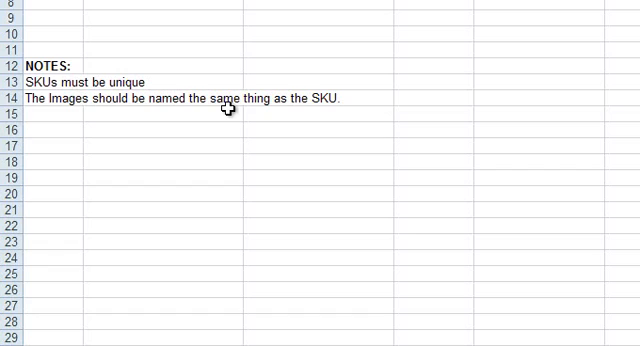
{"action": "mouse_move", "coordinate": [318, 110]}
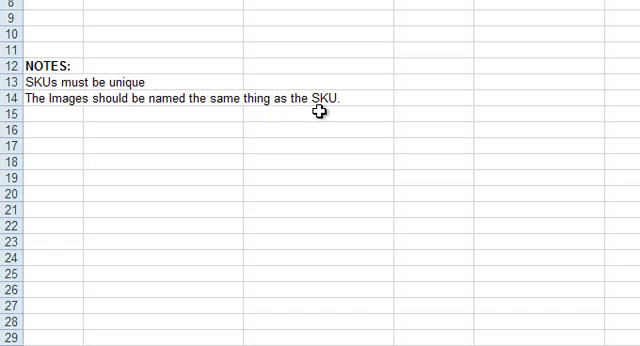